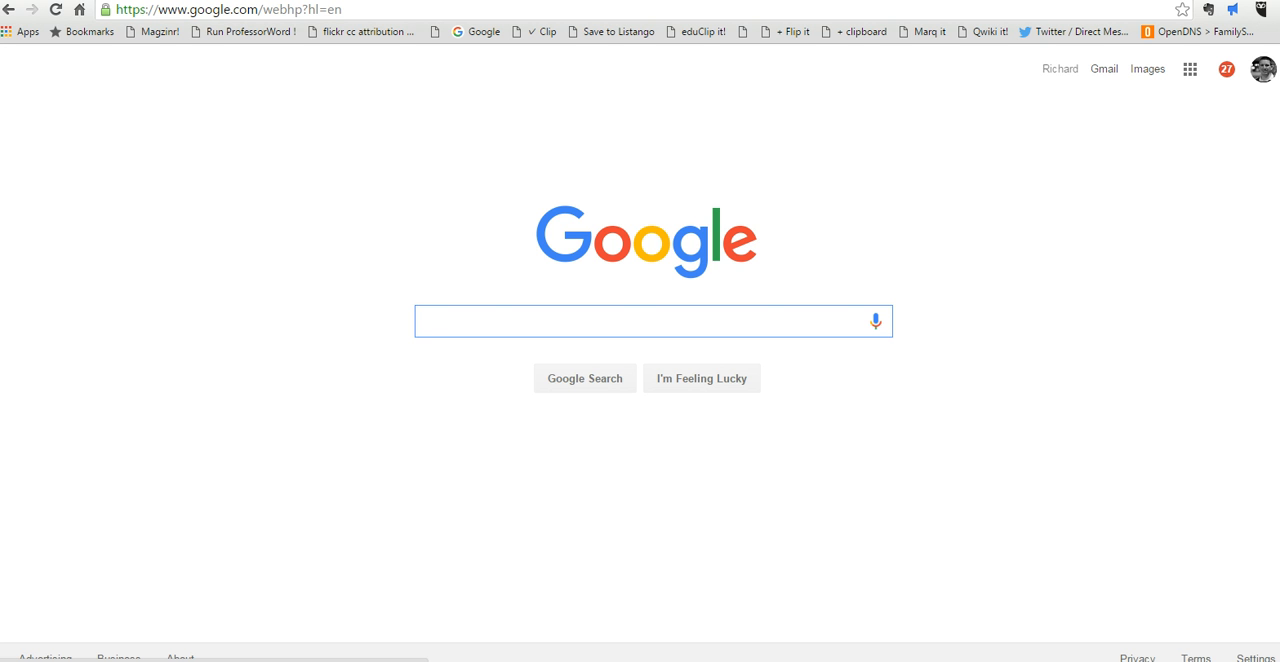
- Search Google for 'war of 1812' via the autocomplete suggestion for 'war of 18'
type("war of 18")
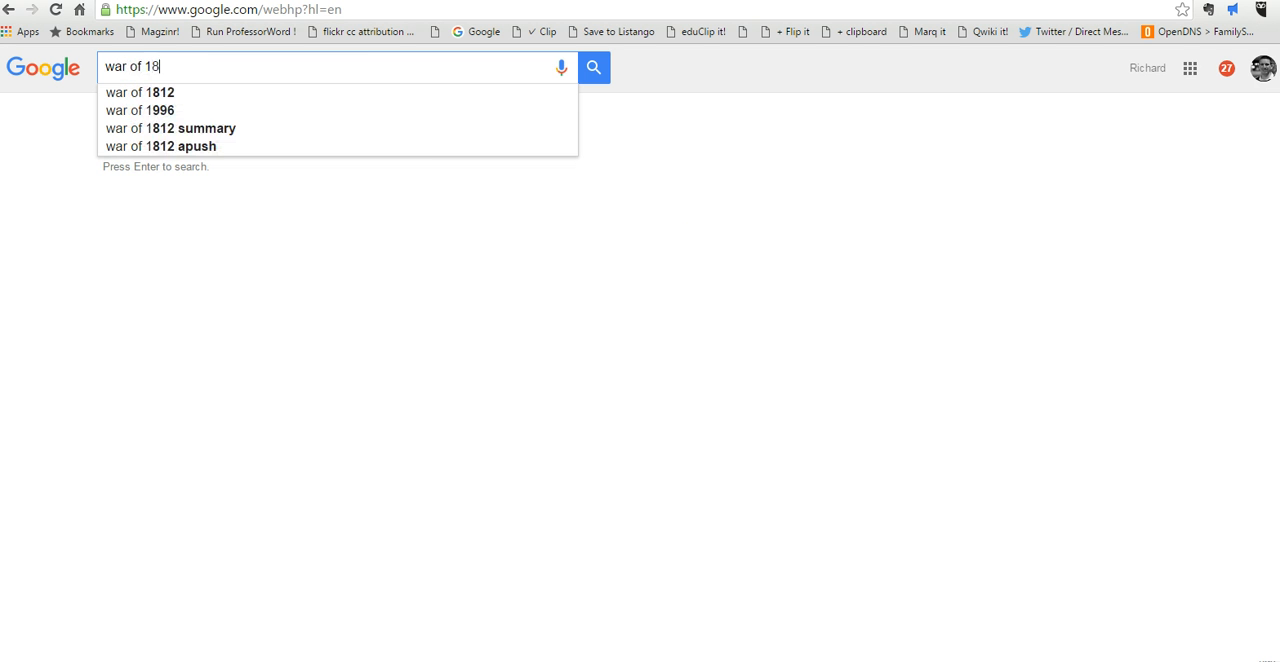
left_click(138, 92)
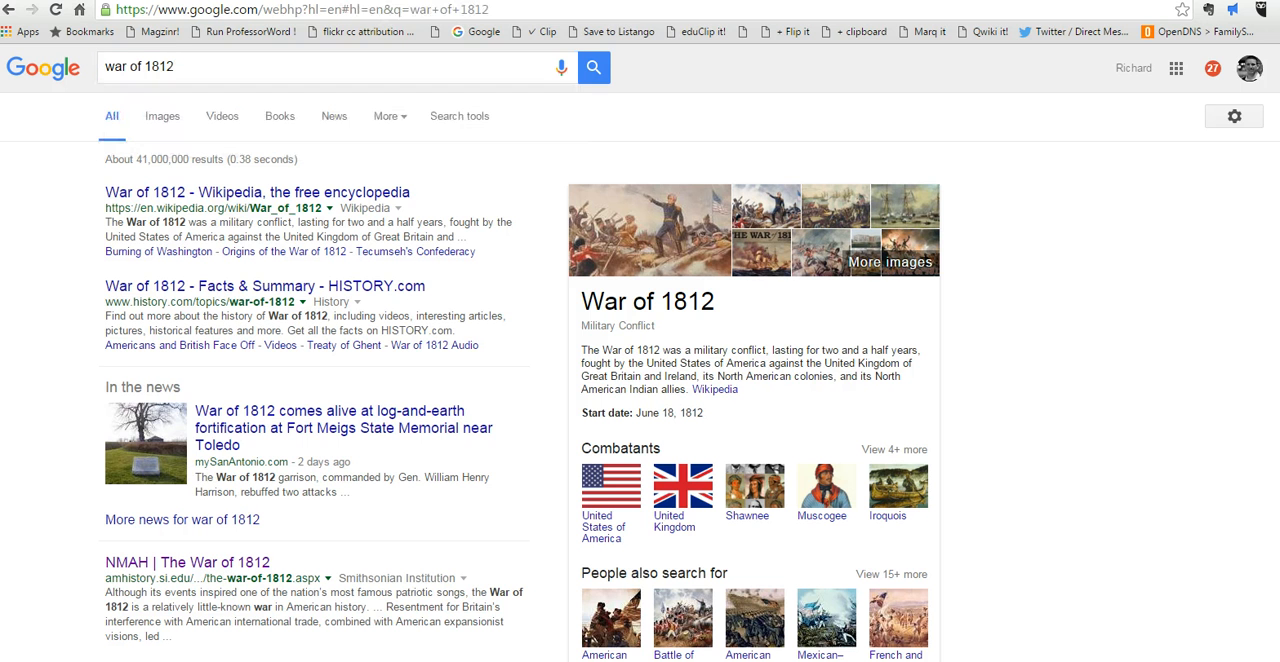
mouse_move(74, 256)
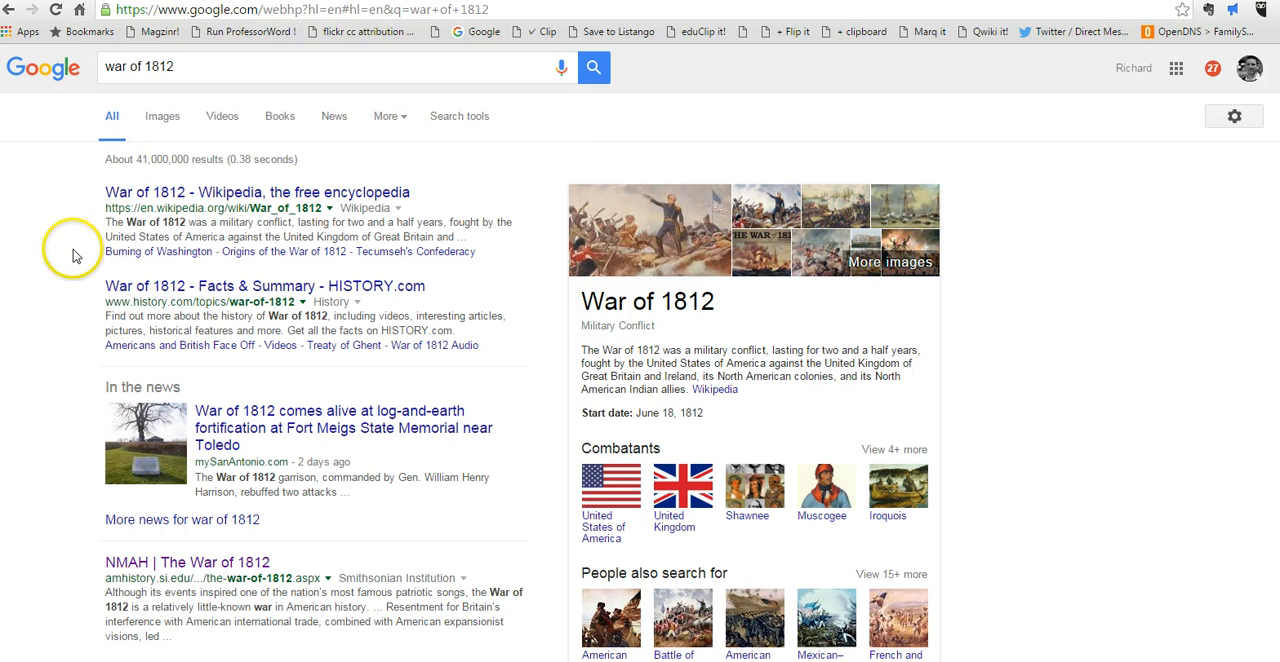
mouse_move(72, 256)
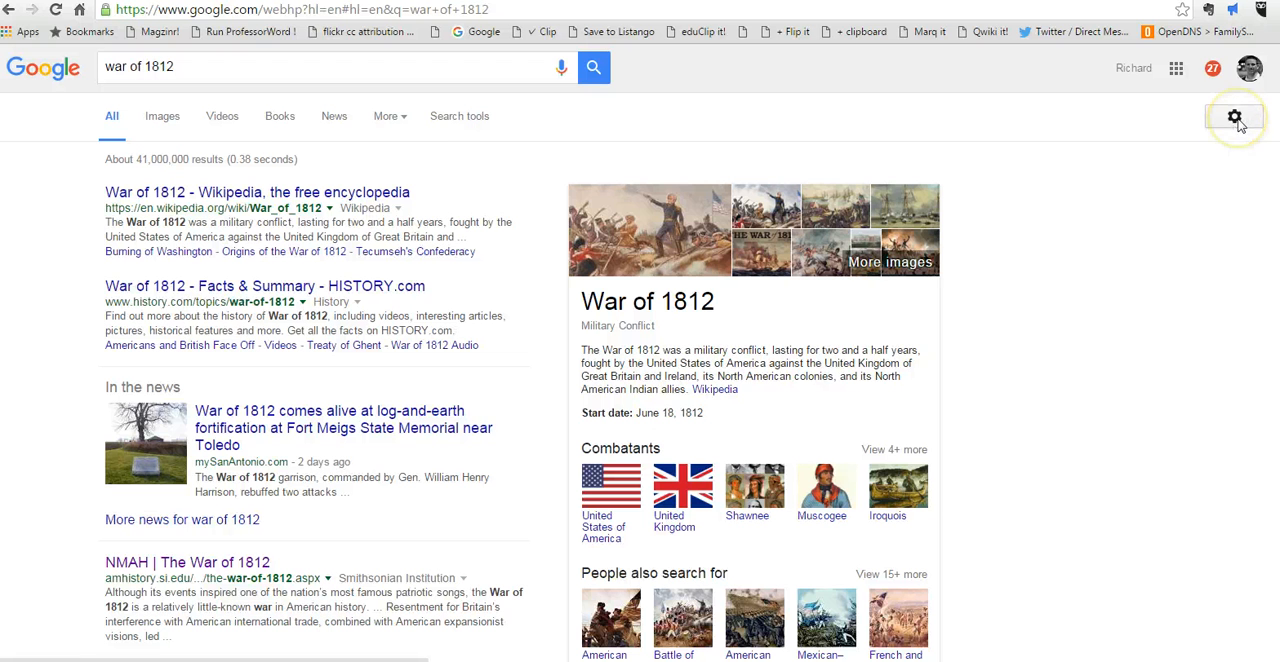
- Go to Advanced Search from the results settings menu, carrying over 'war of 1812'
left_click(1234, 116)
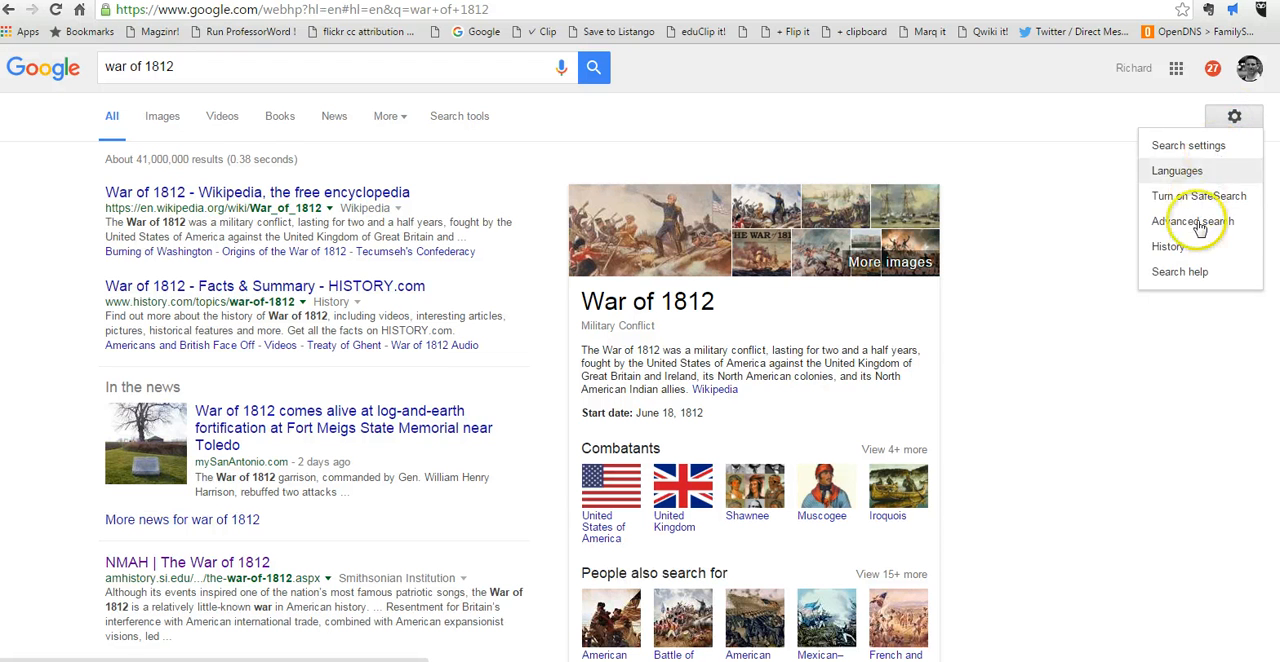
left_click(1192, 220)
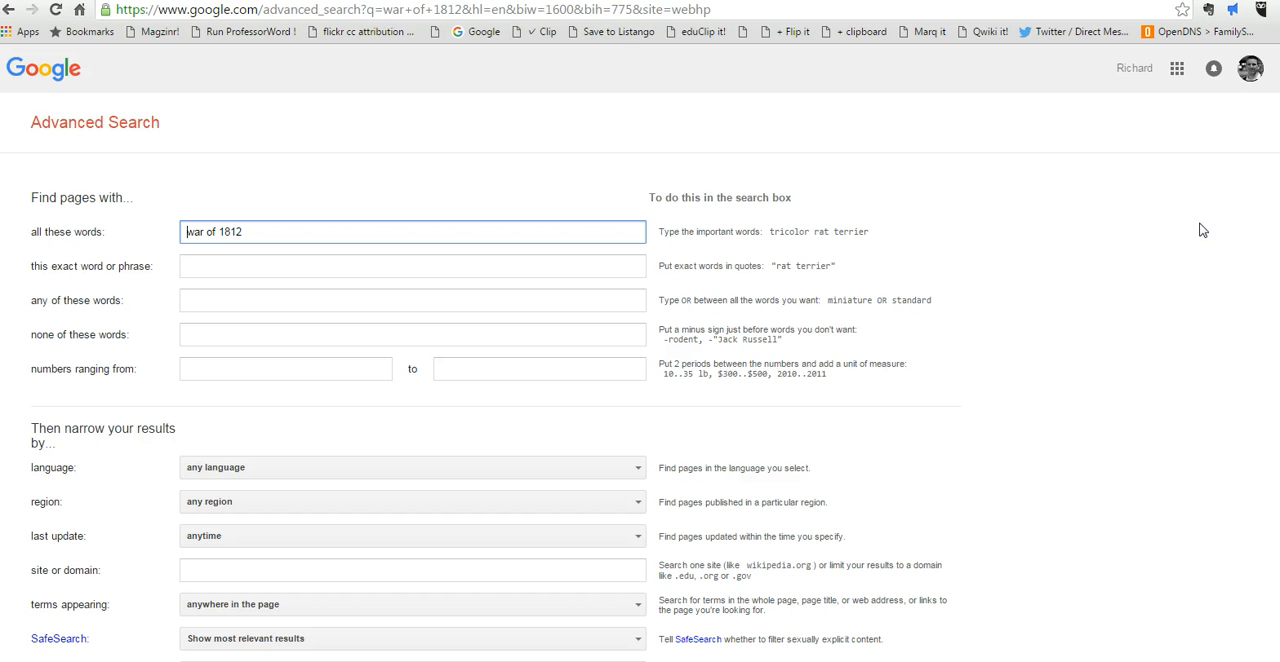
- Restrict the file type to Google Earth KMZ (.kmz) and run the advanced search
scroll("down", 3)
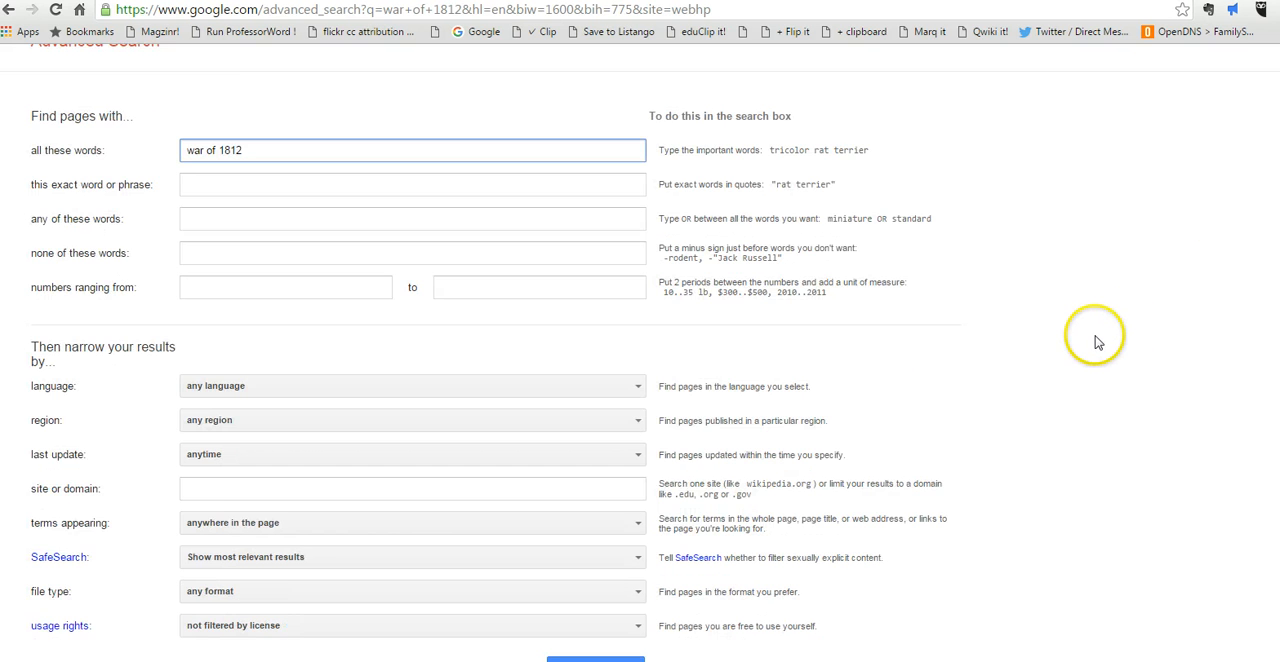
scroll("down", 3)
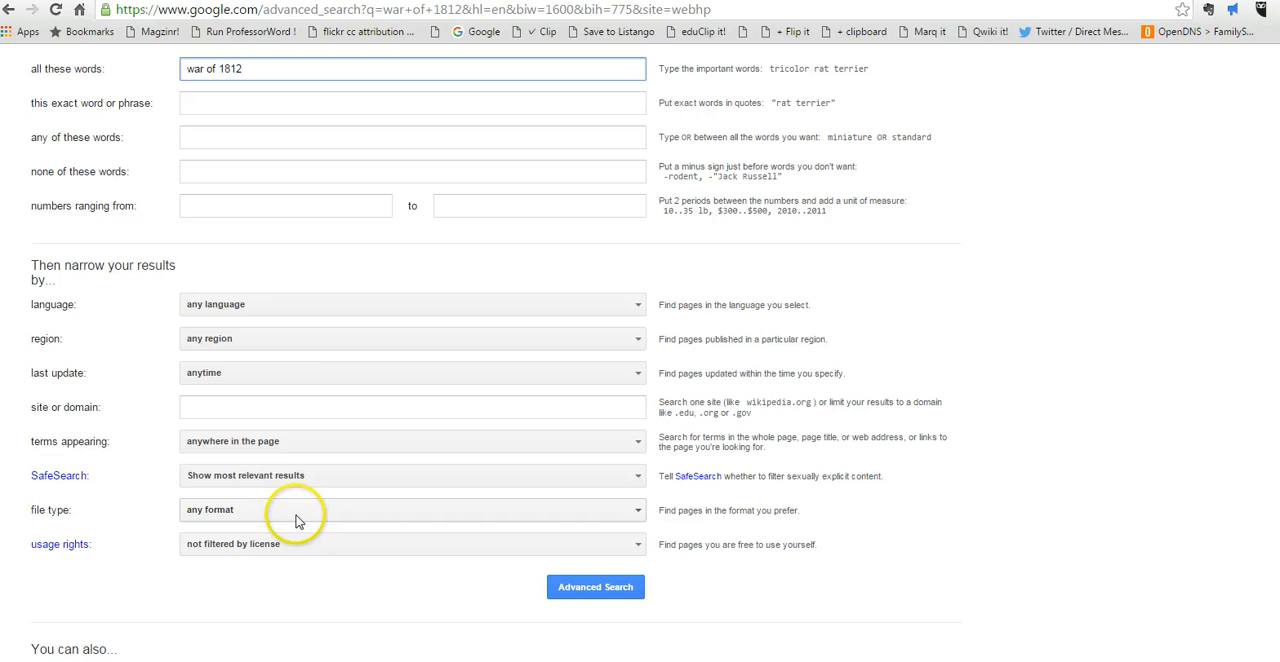
left_click(410, 508)
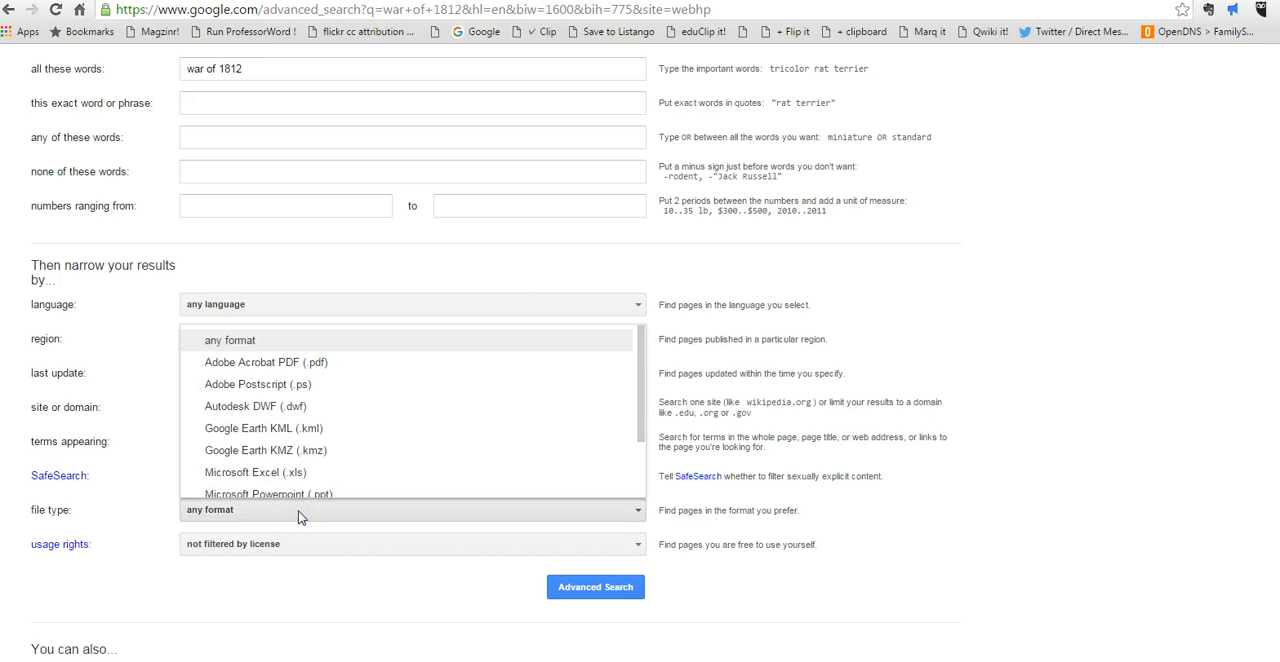
mouse_move(318, 450)
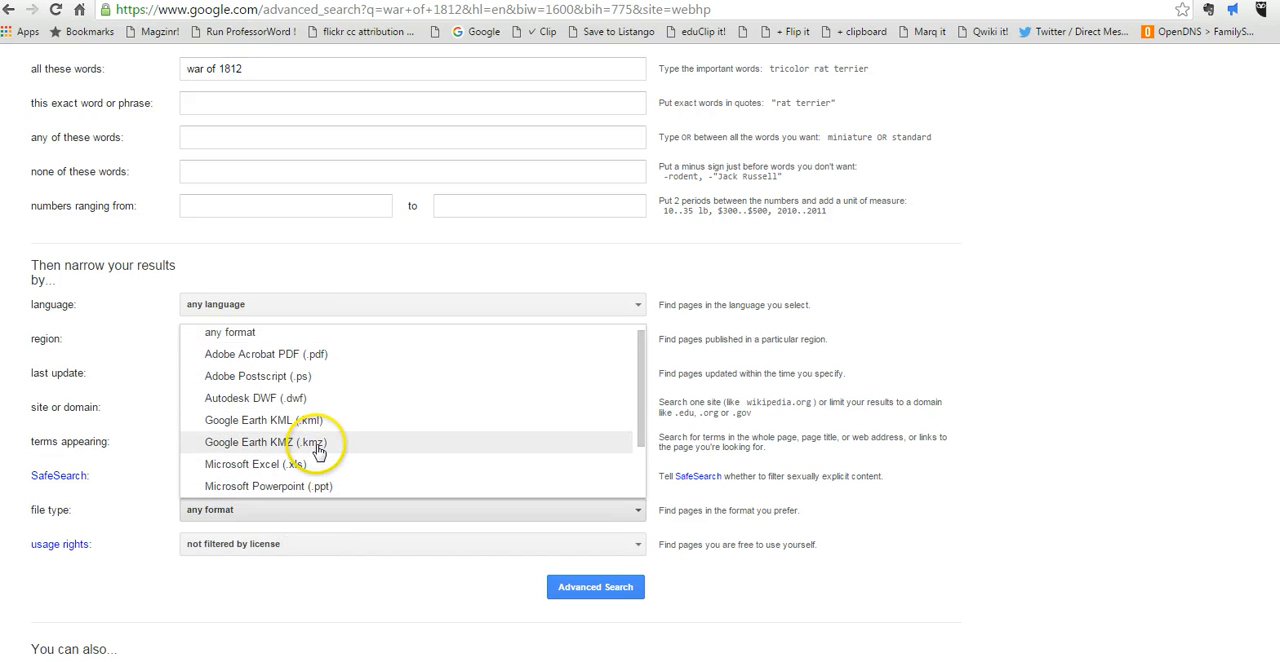
left_click(266, 442)
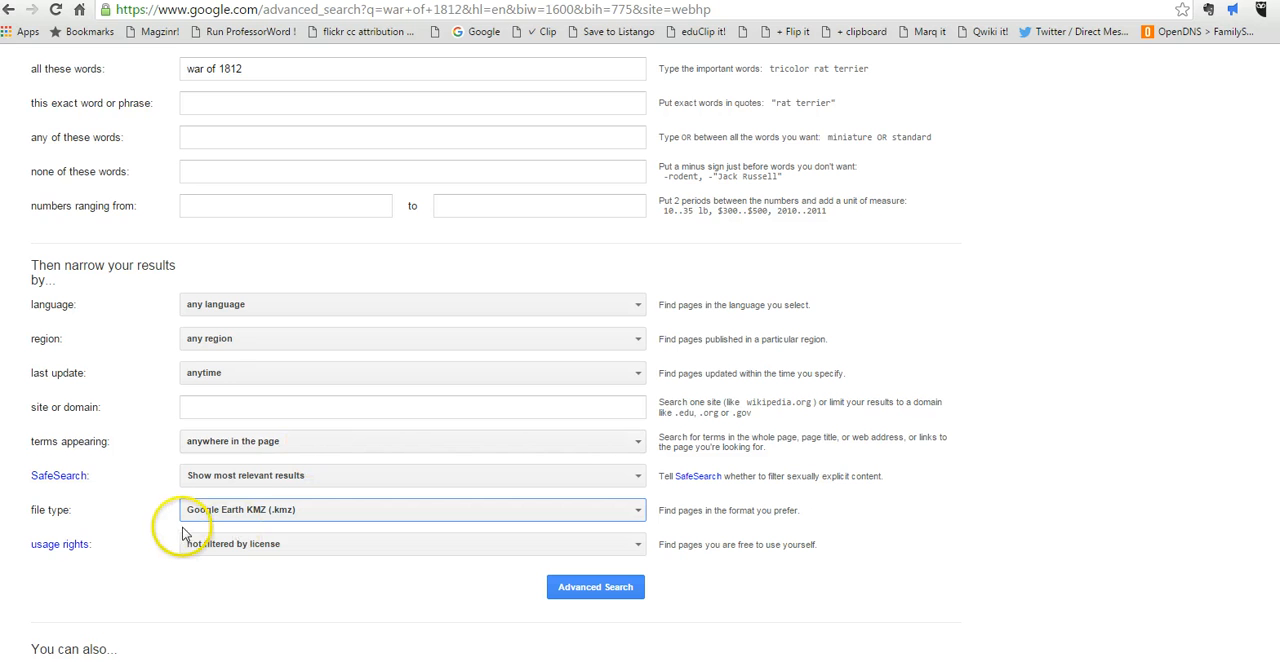
left_click(412, 508)
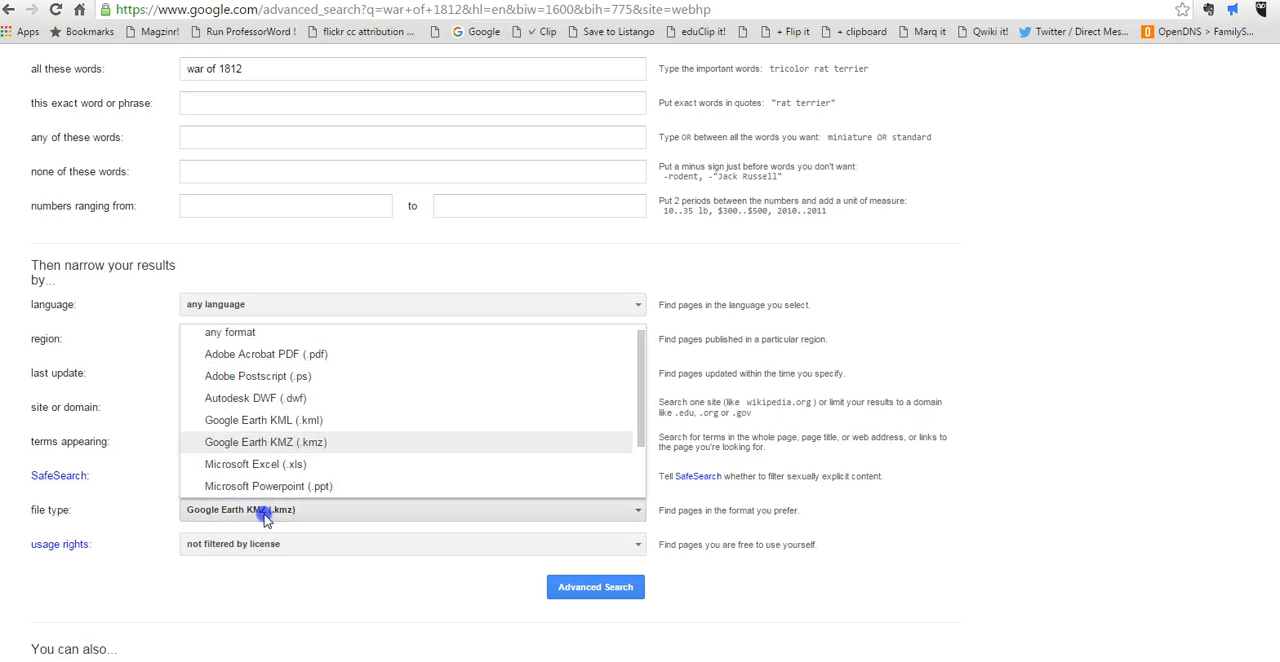
left_click(264, 442)
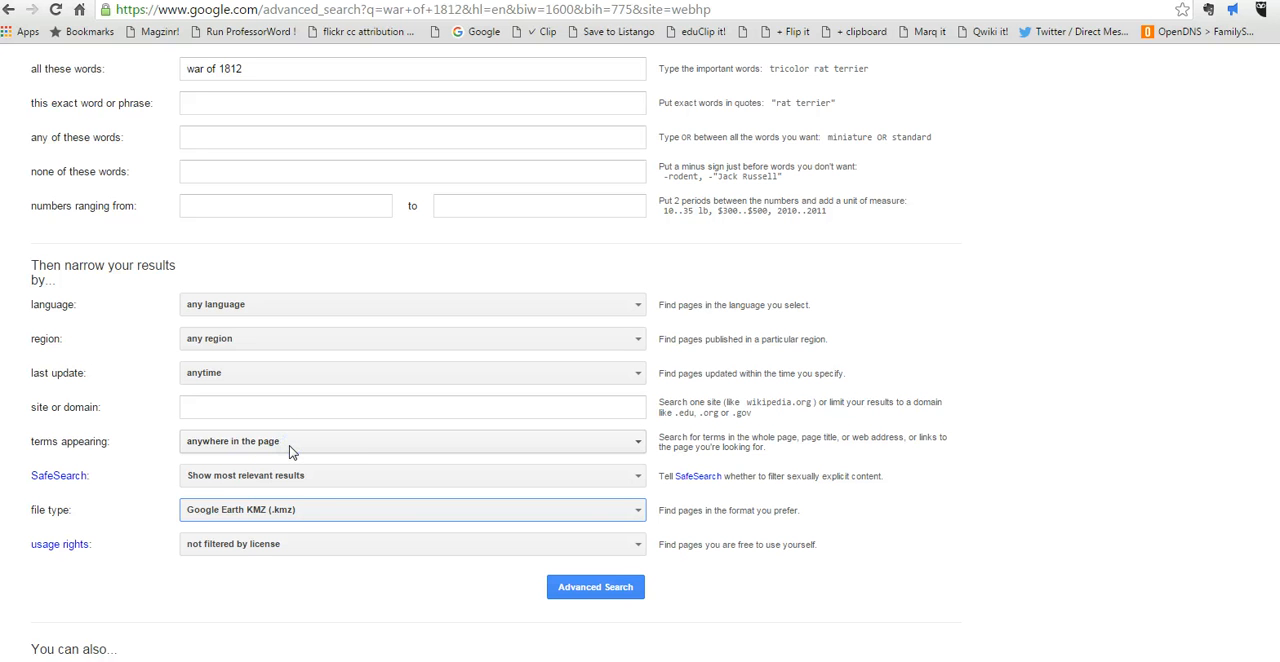
left_click(596, 588)
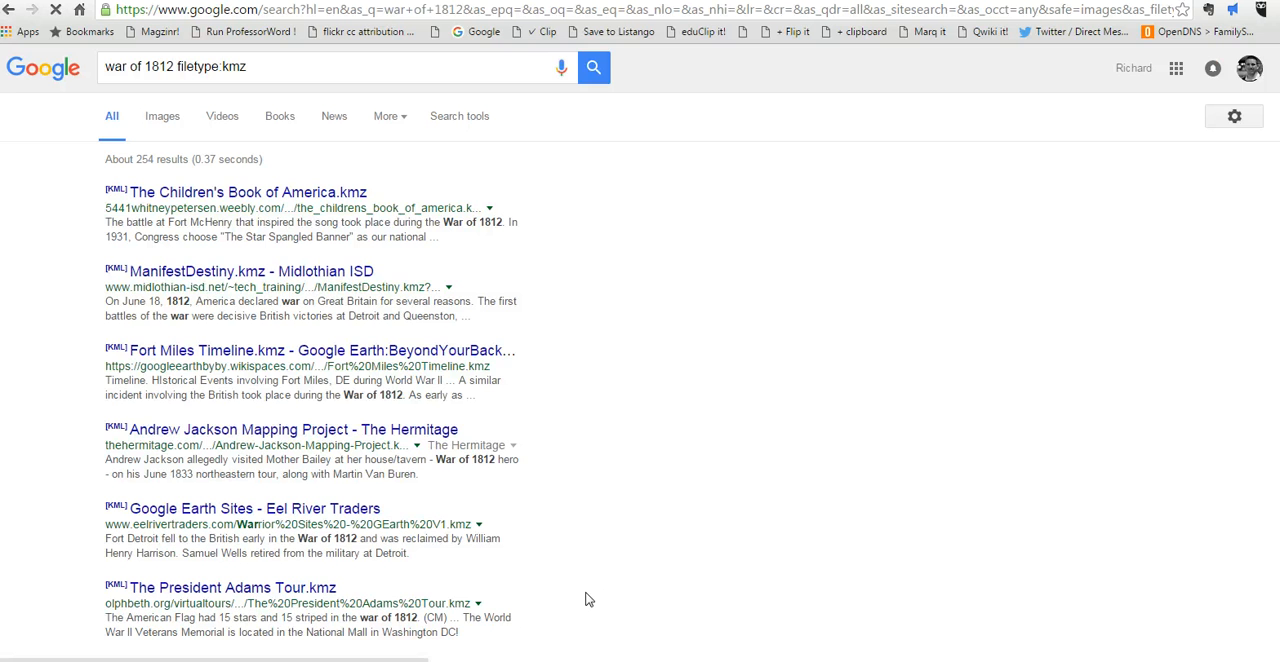
- Scroll through the 'war of 1812 filetype:kmz' results, then head back to Advanced Search
scroll("down", 3)
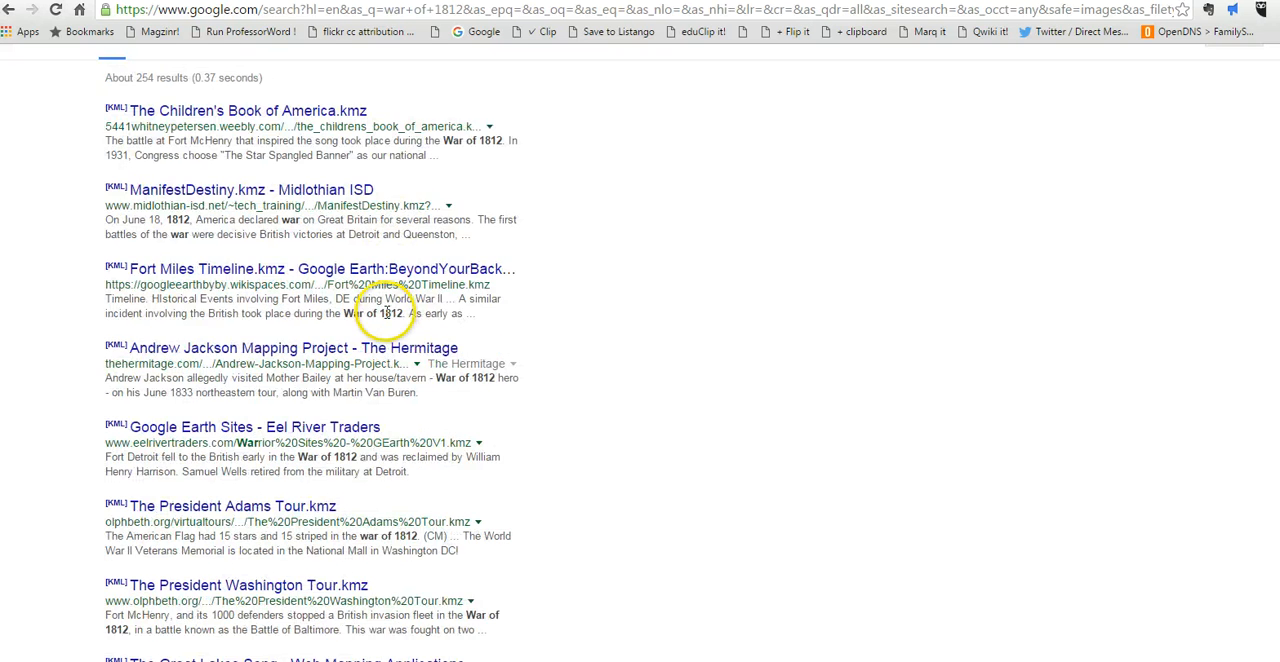
scroll("down", 3)
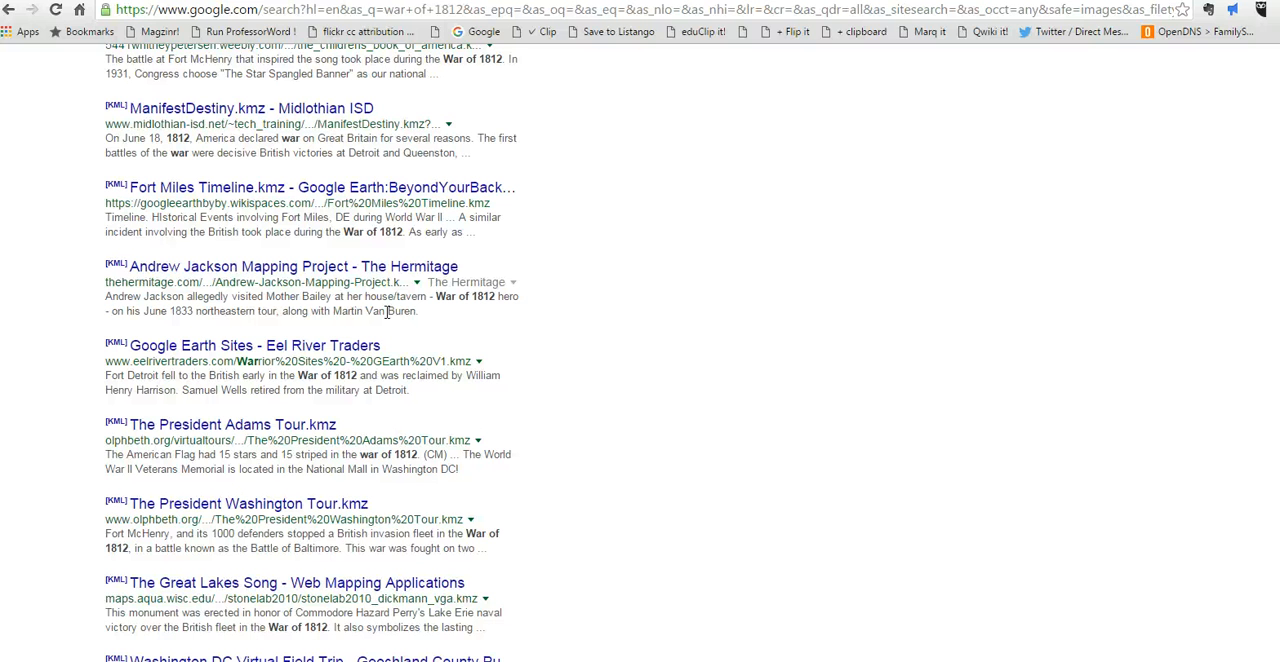
mouse_move(240, 532)
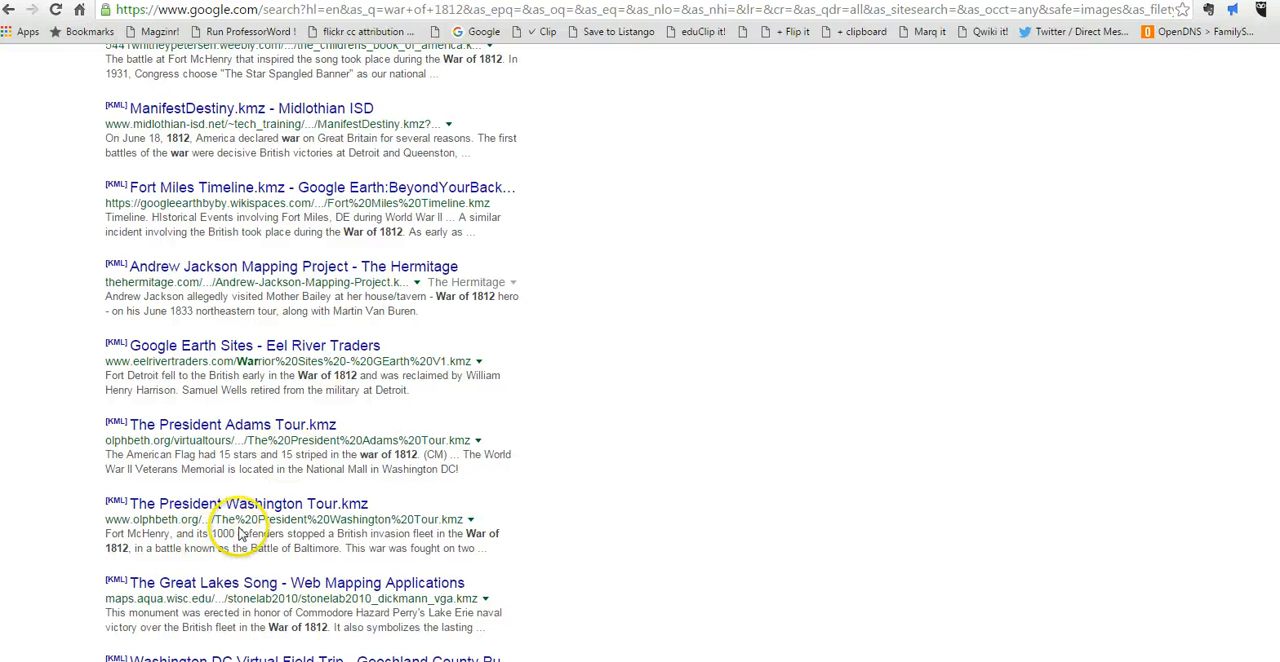
mouse_move(268, 416)
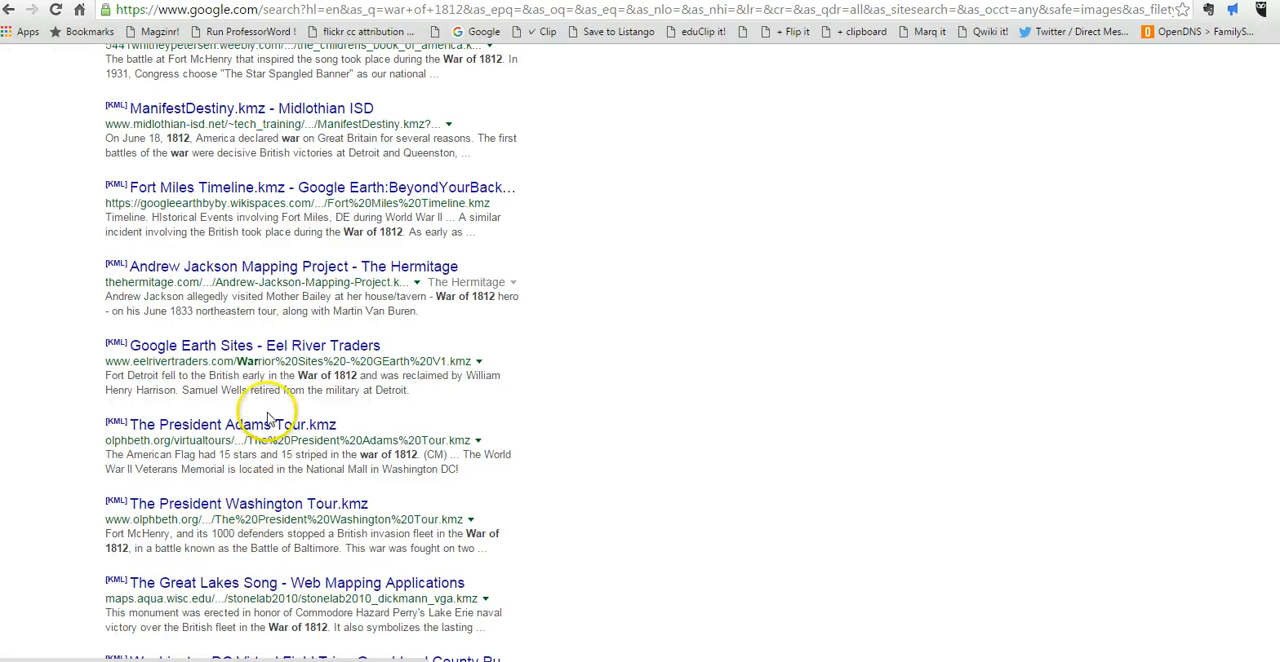
scroll("up", 3)
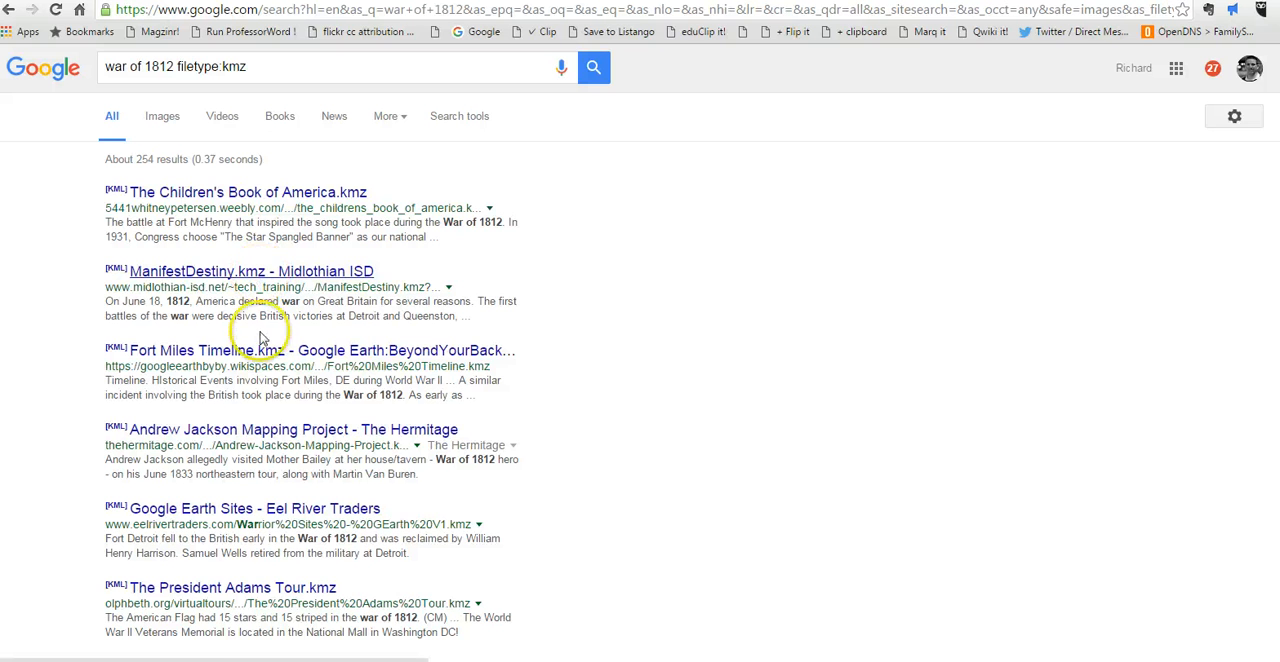
mouse_move(260, 520)
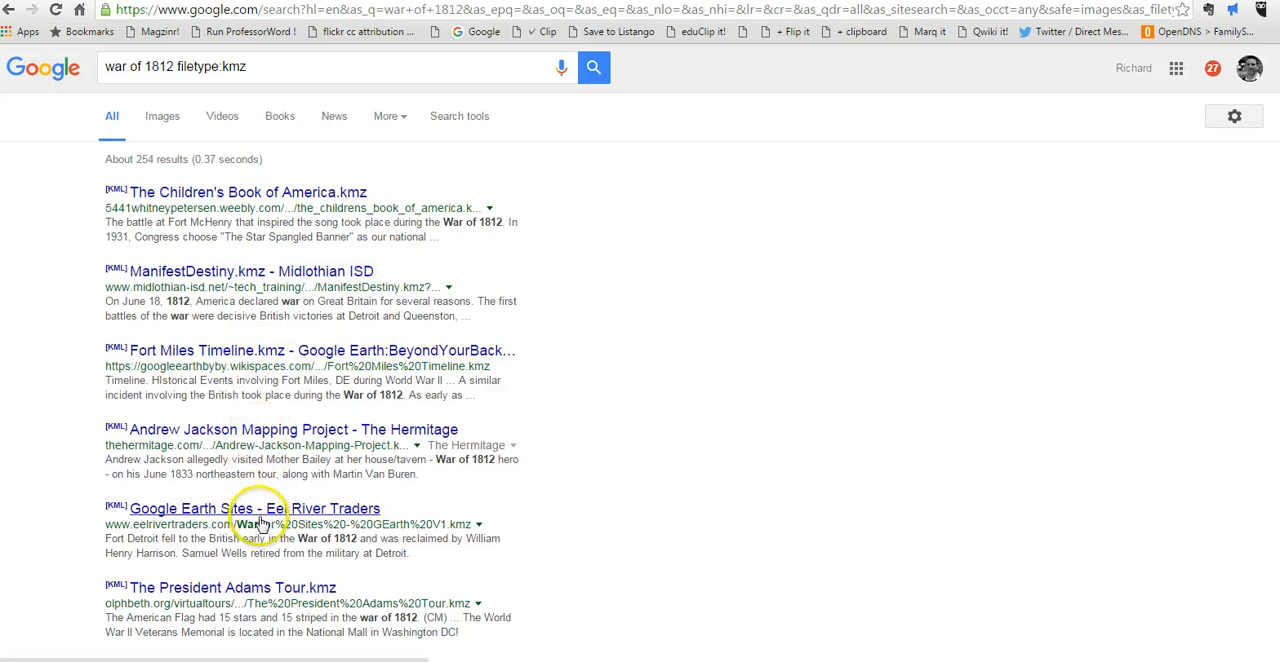
mouse_move(52, 644)
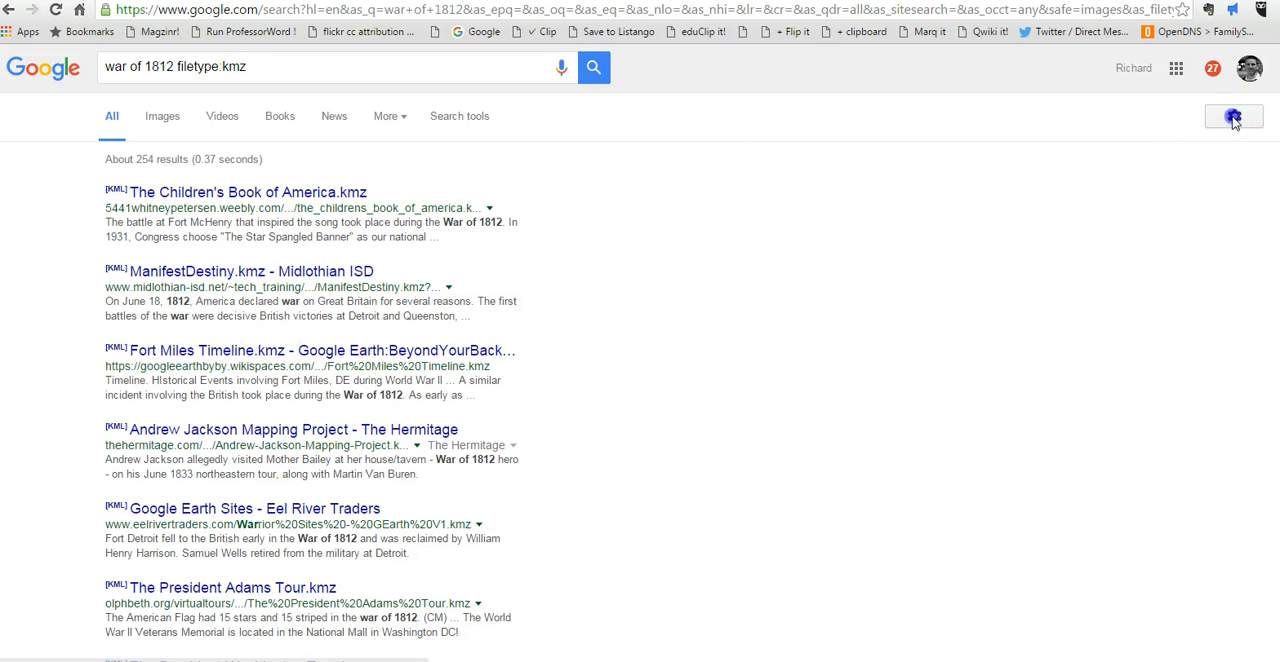
left_click(1232, 116)
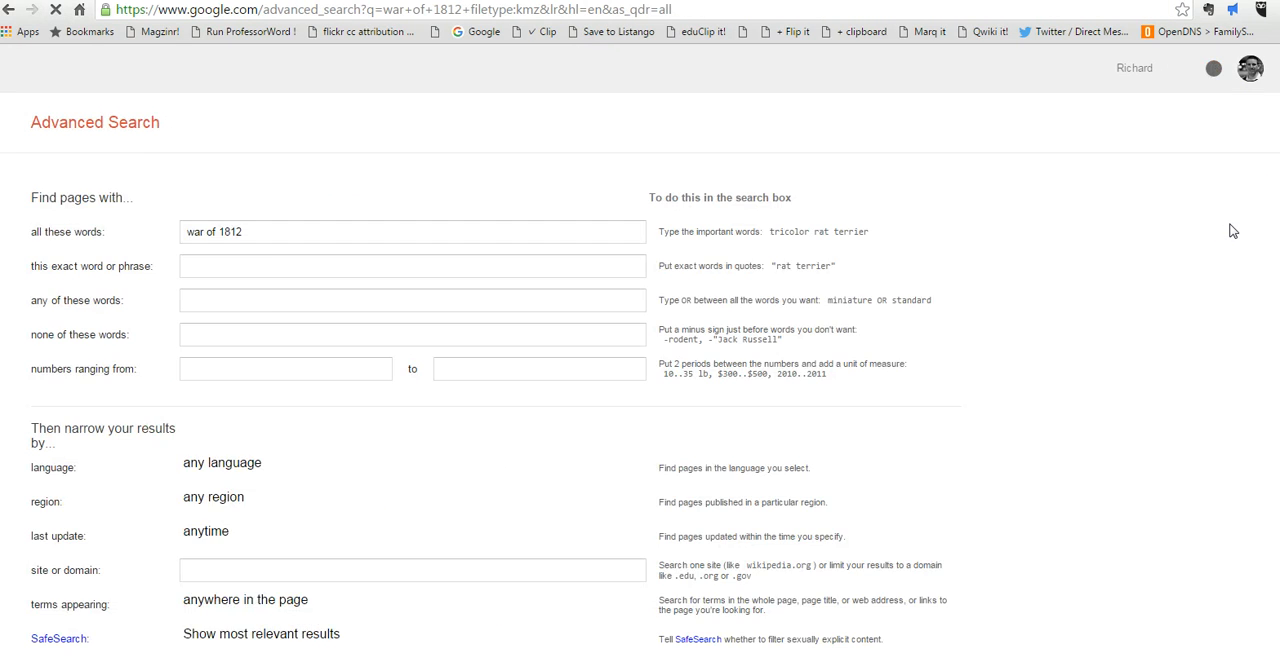
- Switch the file type to Microsoft Powerpoint (.ppt) and move to the site or domain field
scroll("down", 3)
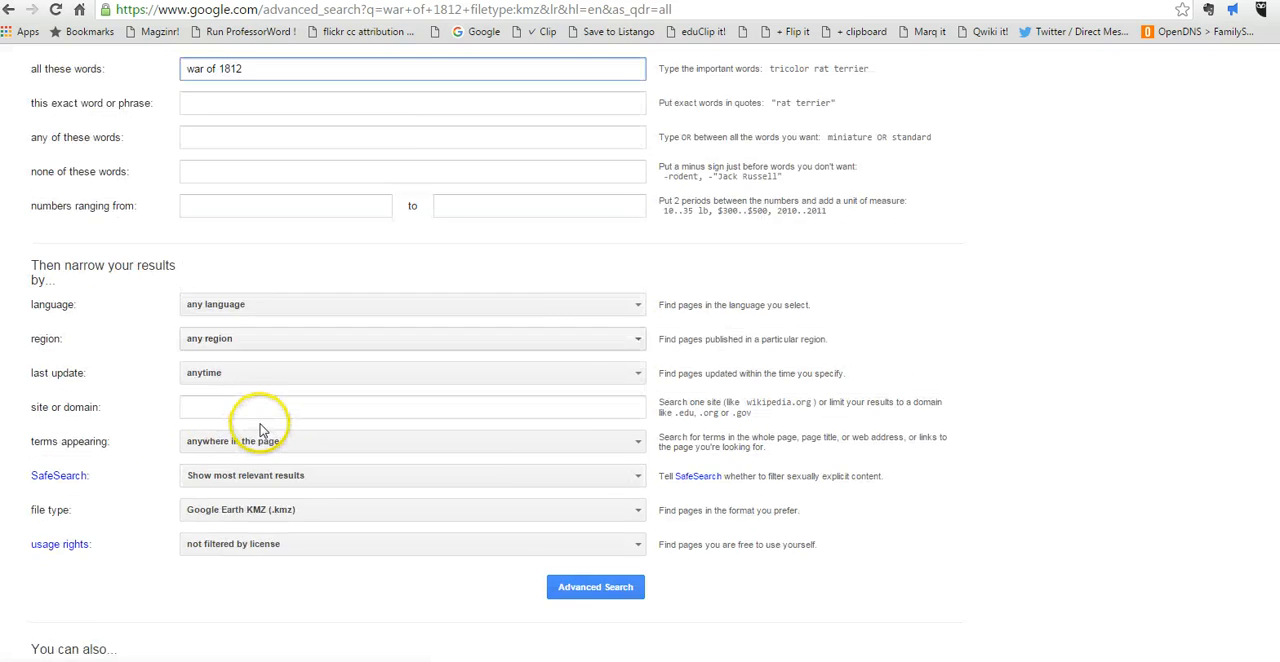
left_click(412, 428)
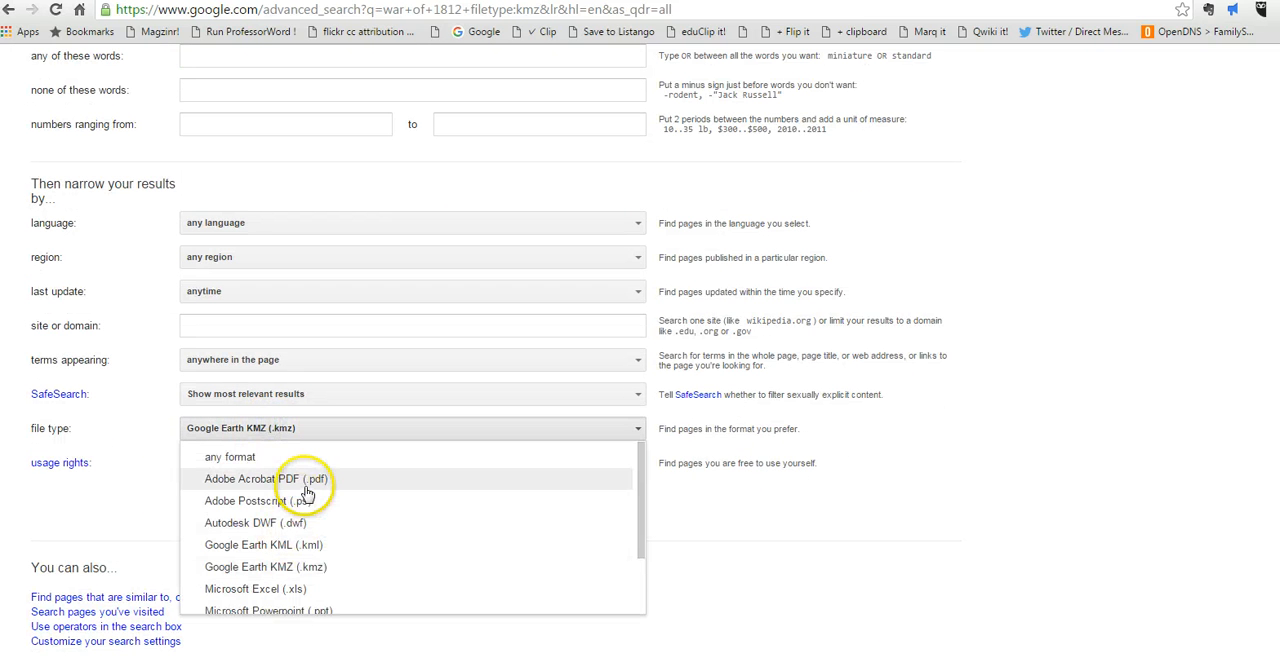
left_click(268, 610)
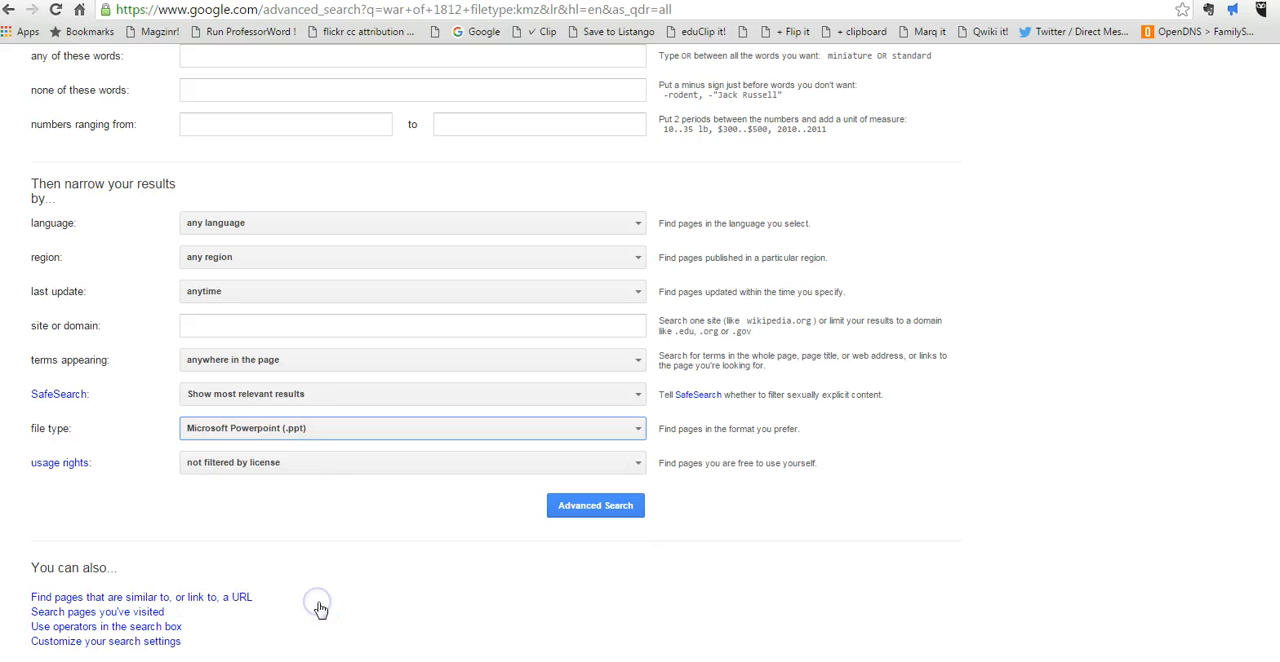
left_click(412, 324)
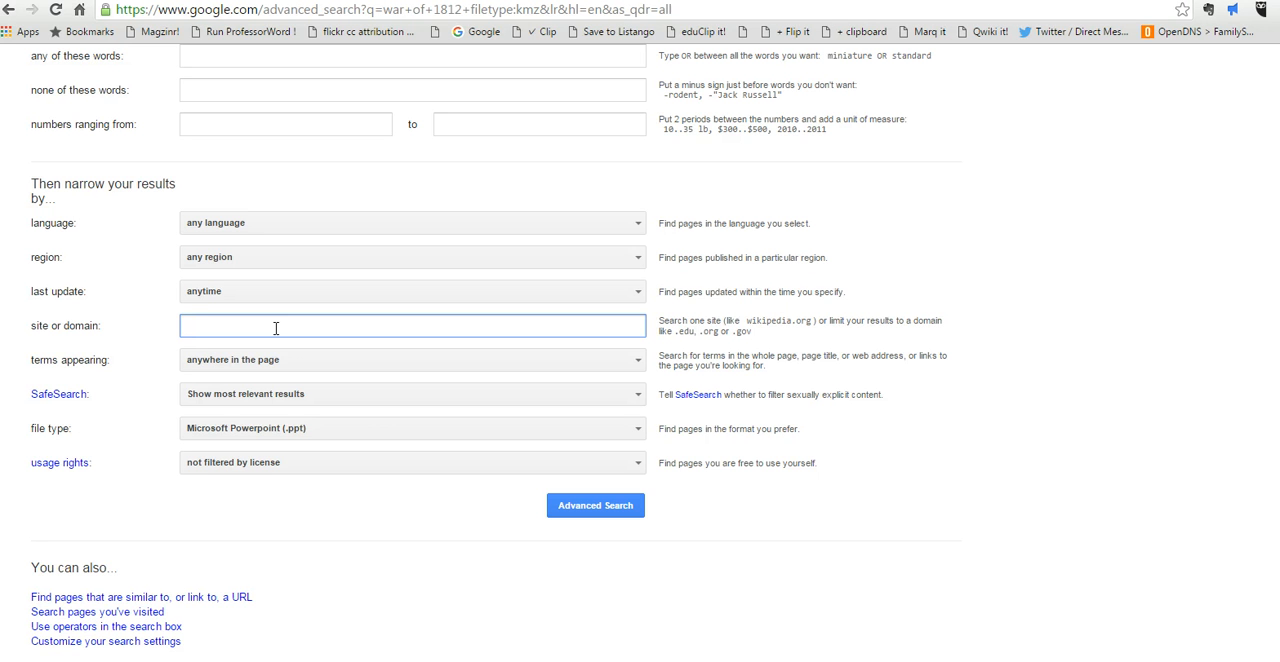
- Limit the site or domain to '.ca' and run the search for Canadian PowerPoint files
type(".ca")
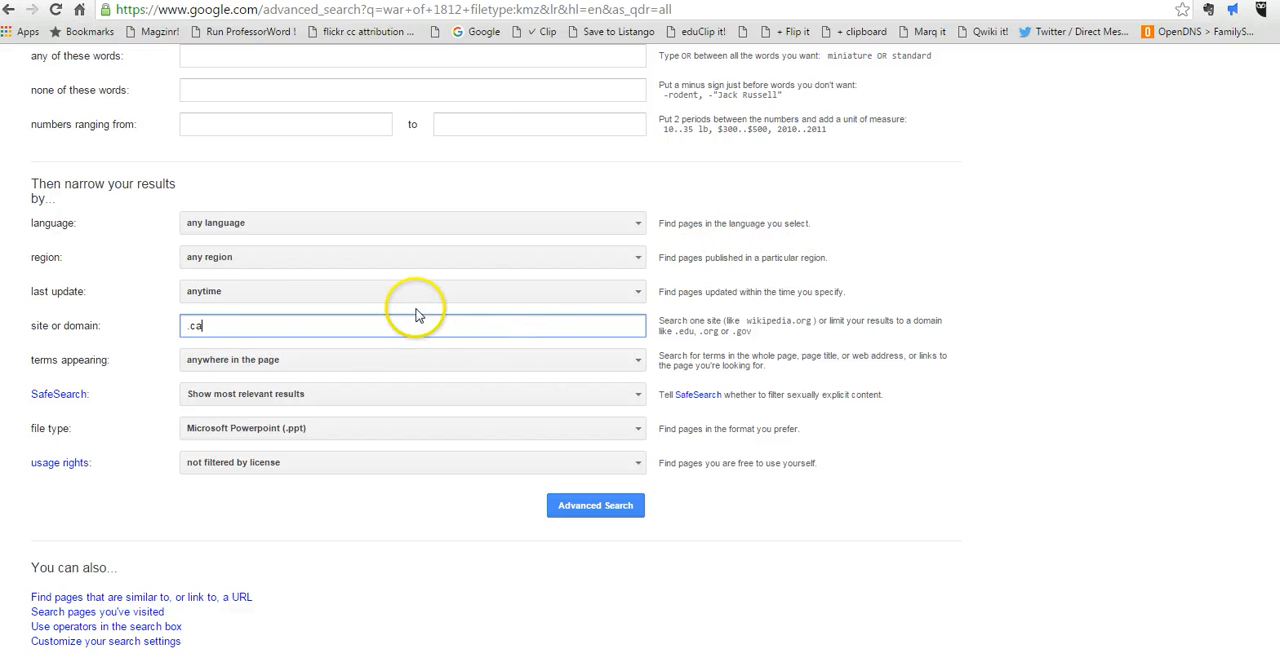
scroll("up", 3)
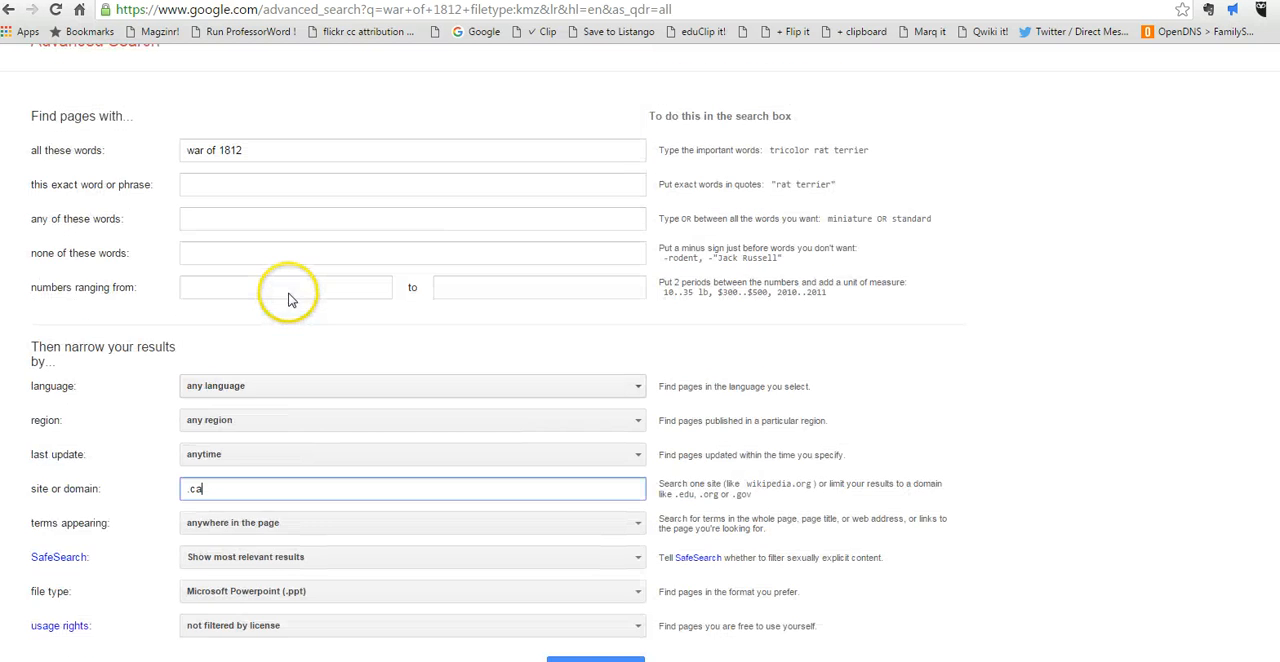
scroll("down", 3)
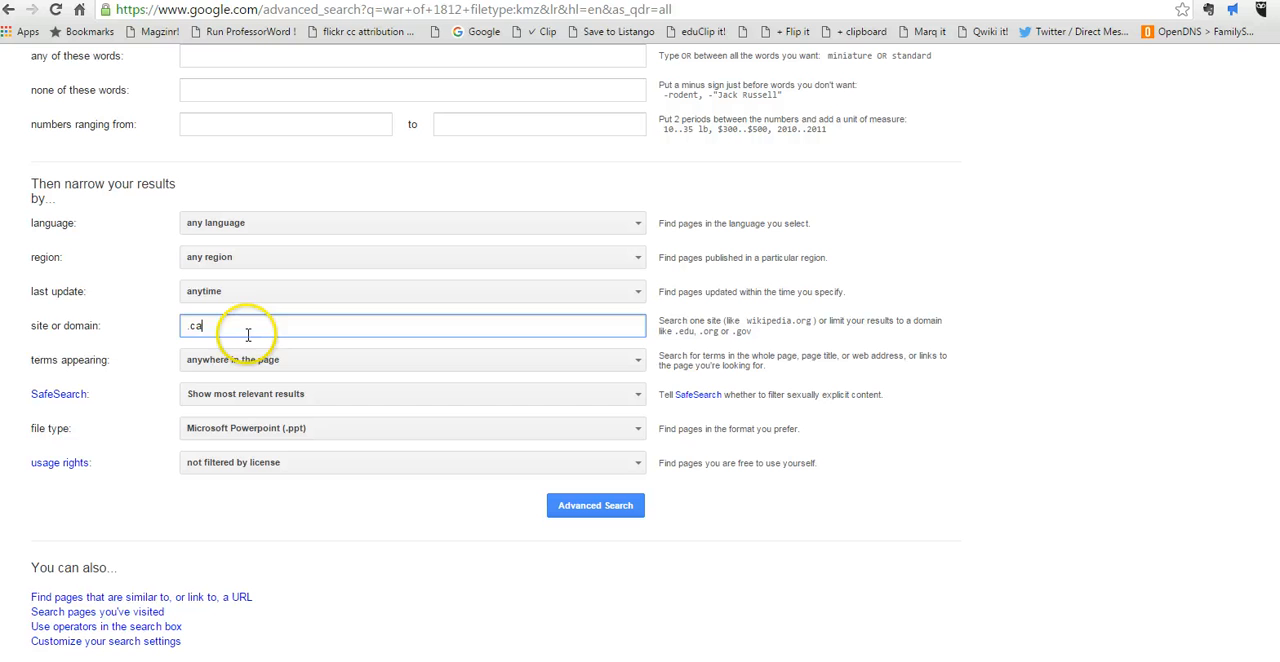
mouse_move(236, 462)
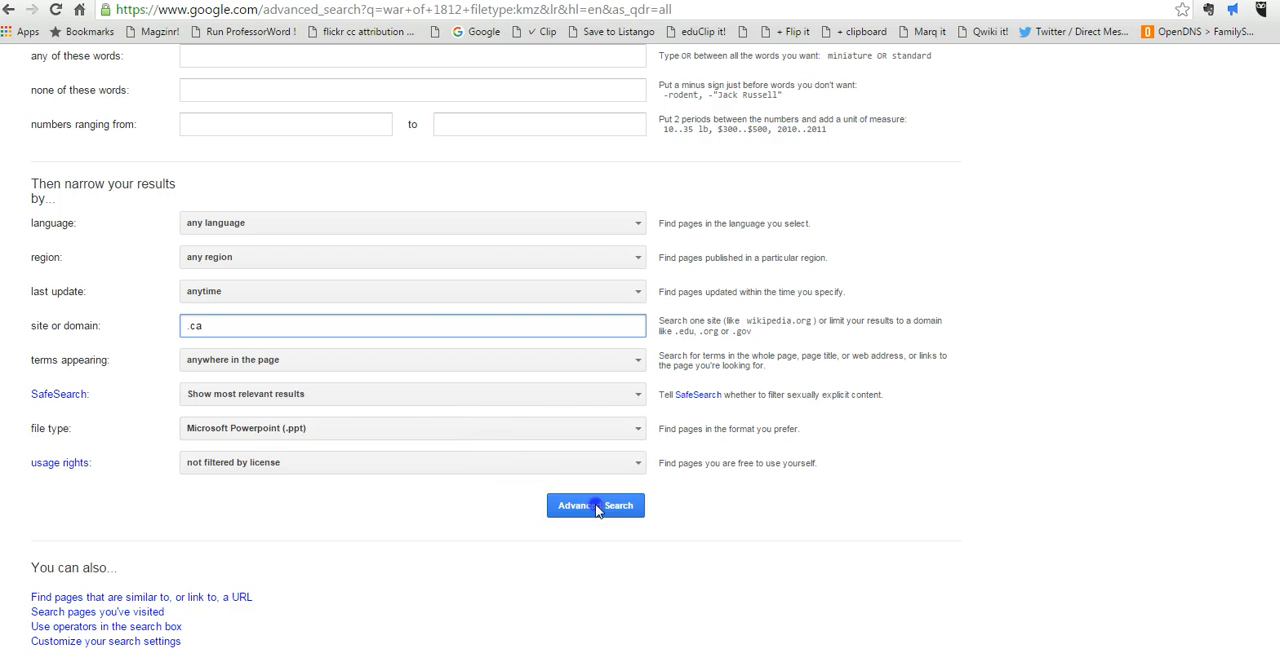
left_click(596, 504)
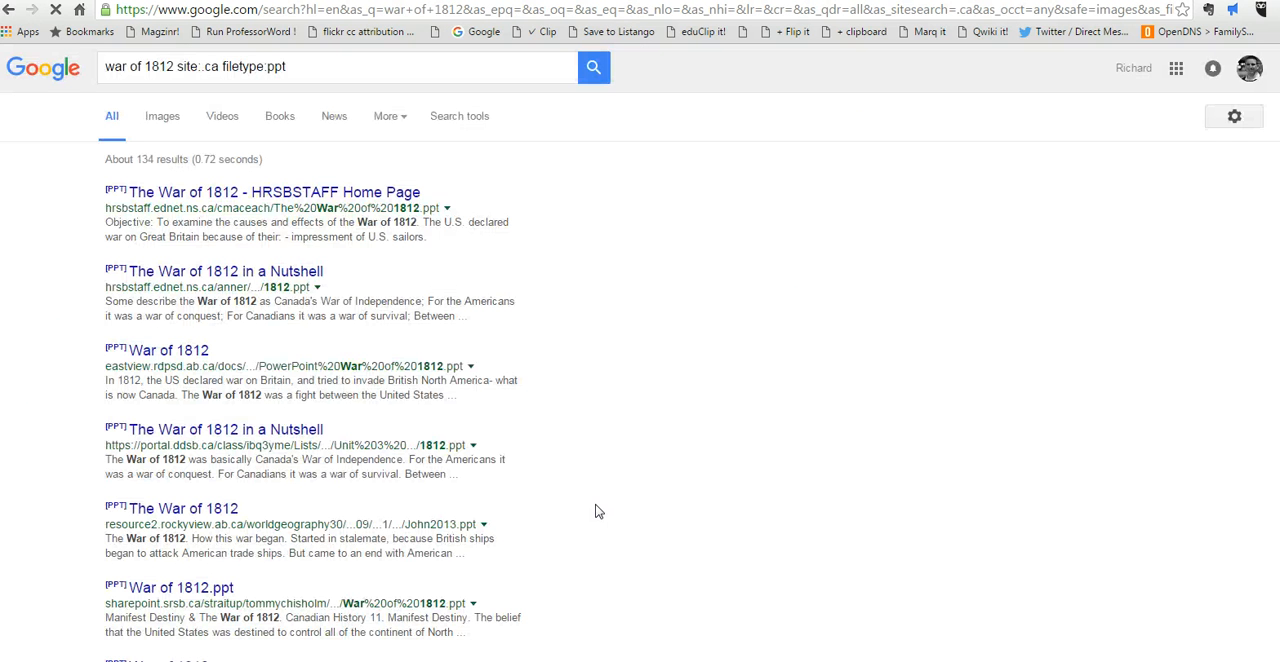